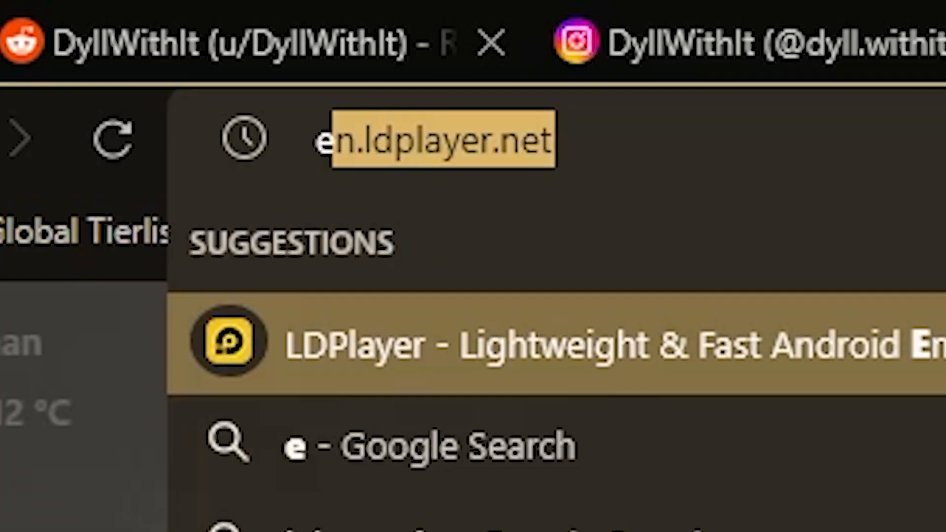
Go to en.ldplayer.net in the address bar.
{"action": "type", "text": "n.ldplayer.net"}
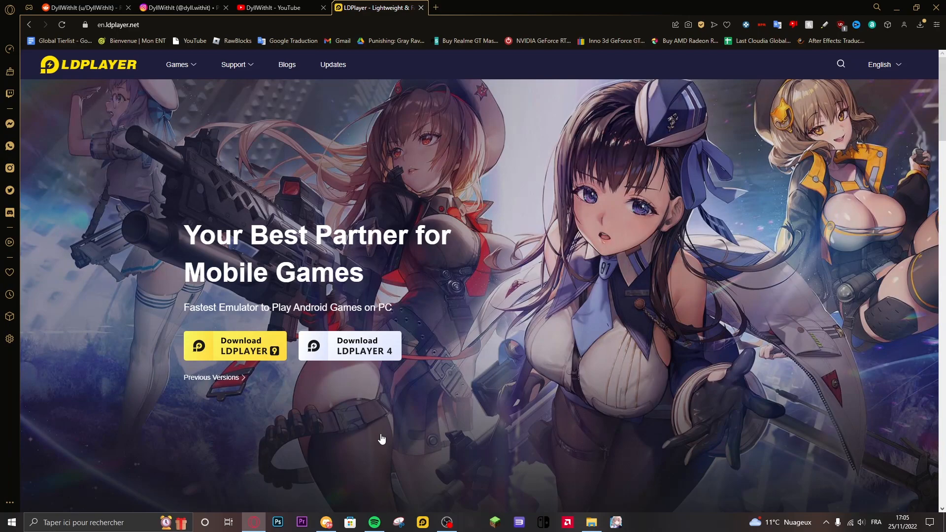
{"action": "mouse_move", "coordinate": [377, 439]}
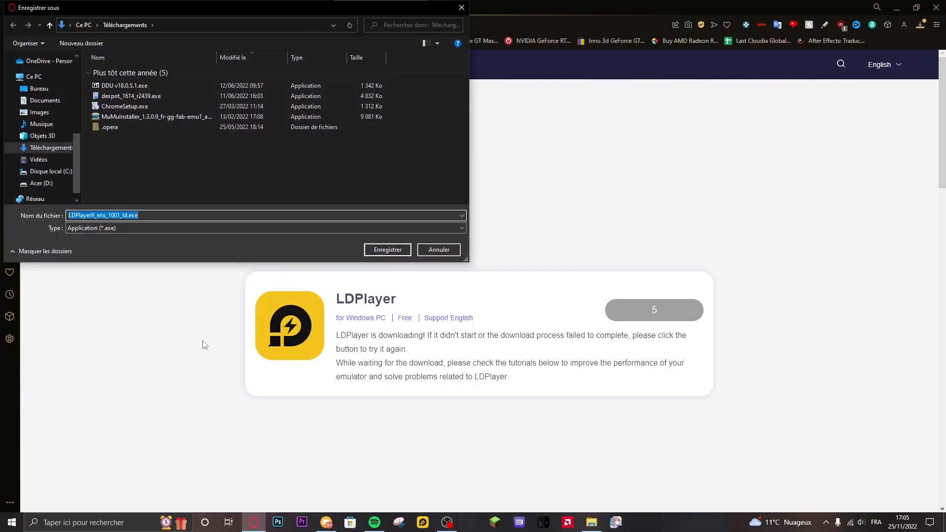
{"action": "mouse_move", "coordinate": [147, 272]}
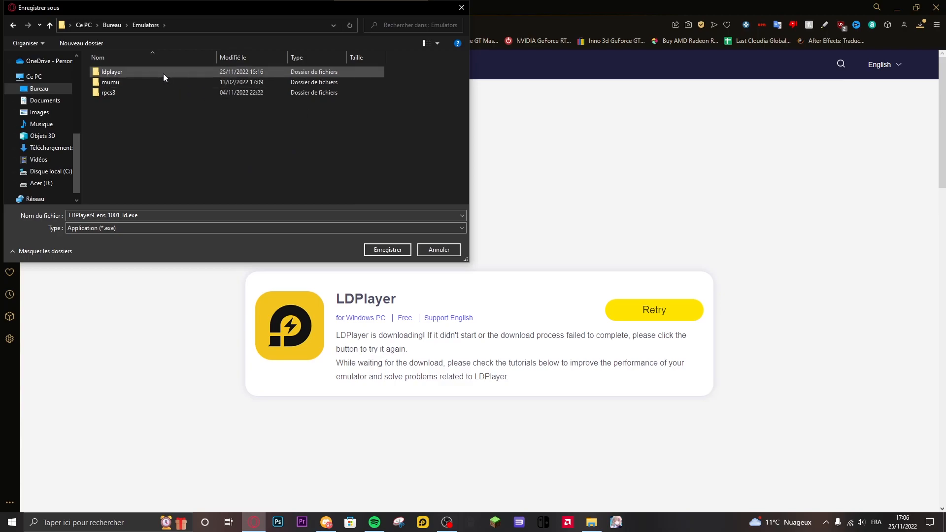
Choose Bureau > Emulators > ldplayer as the save location for the LDPlayer 9 installer.
{"action": "double_click", "coordinate": [112, 72]}
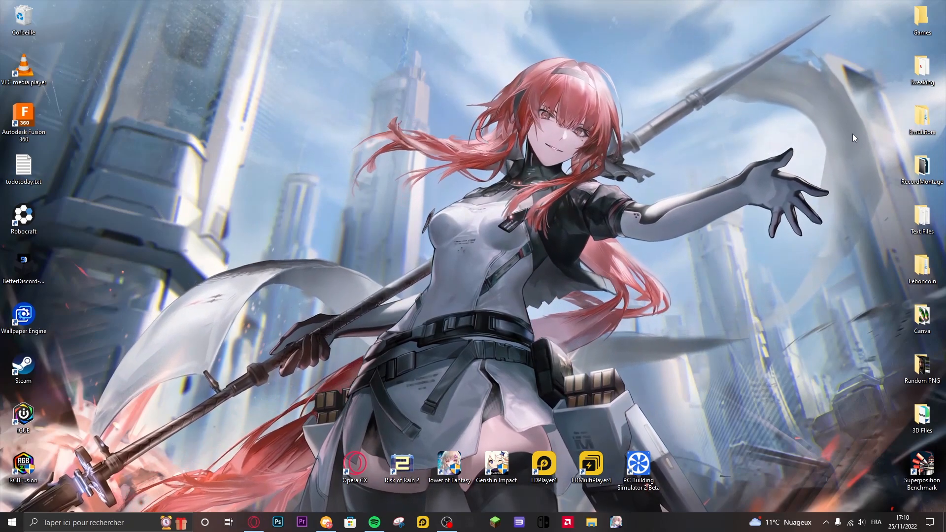
Run LDPlayer9_ens_1001_ld.exe from the Emulators > ldplayer folder.
{"action": "double_click", "coordinate": [922, 120]}
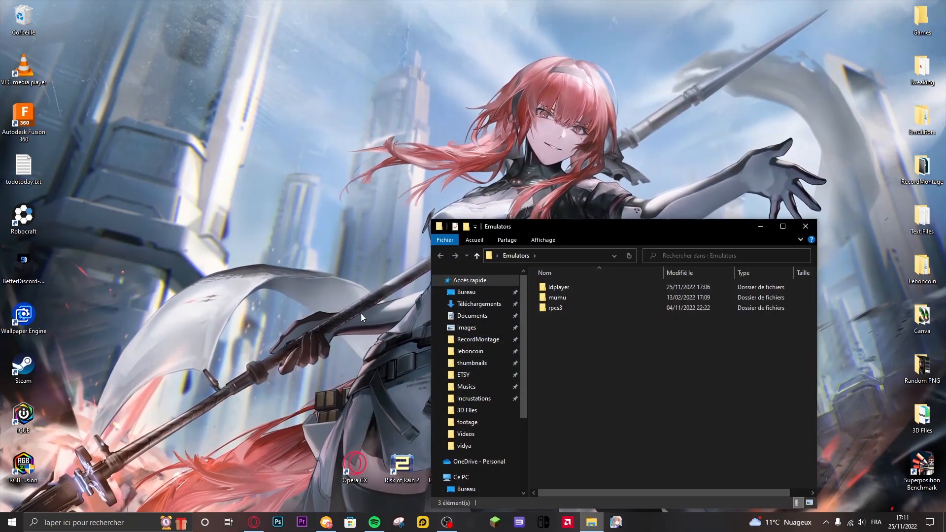
{"action": "double_click", "coordinate": [558, 287]}
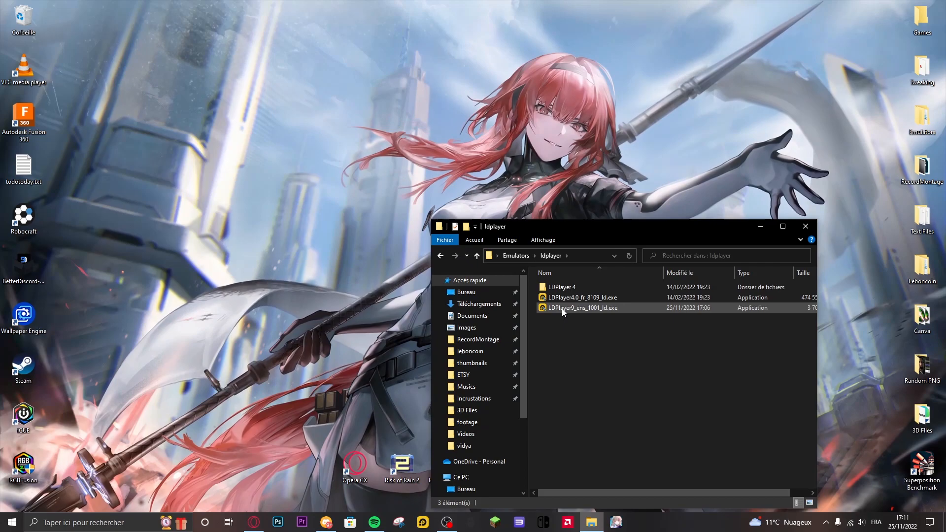
{"action": "left_click", "coordinate": [583, 307]}
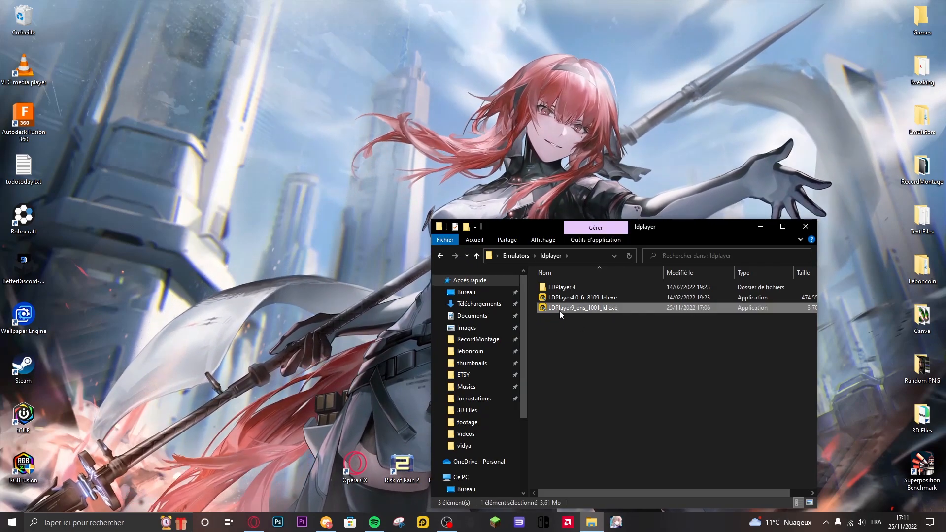
{"action": "double_click", "coordinate": [583, 307]}
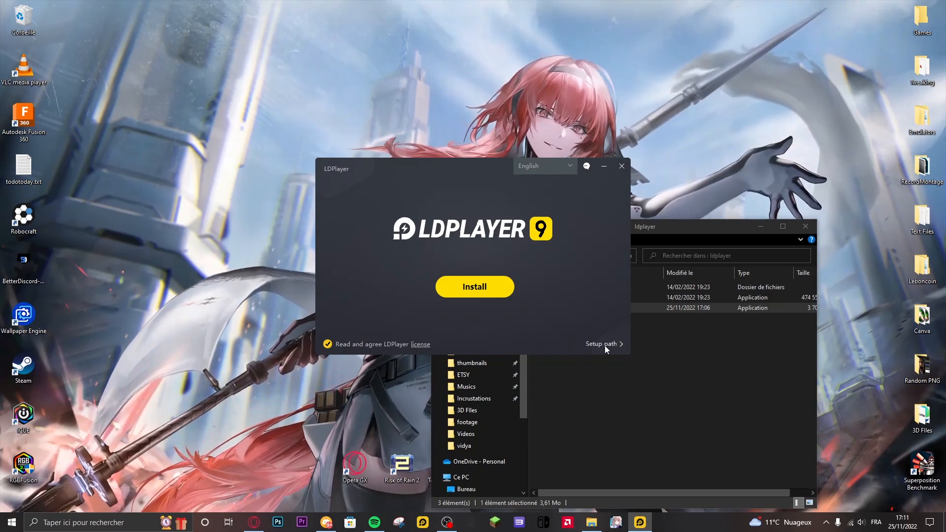
Set the install path to Emulators > ldplayer and install LDPlayer 9.
{"action": "left_click", "coordinate": [601, 343]}
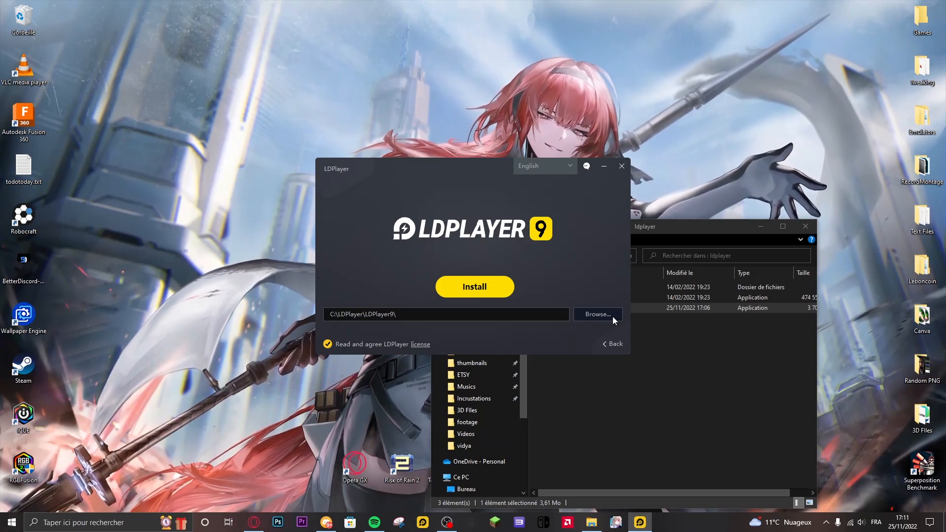
{"action": "left_click", "coordinate": [598, 314]}
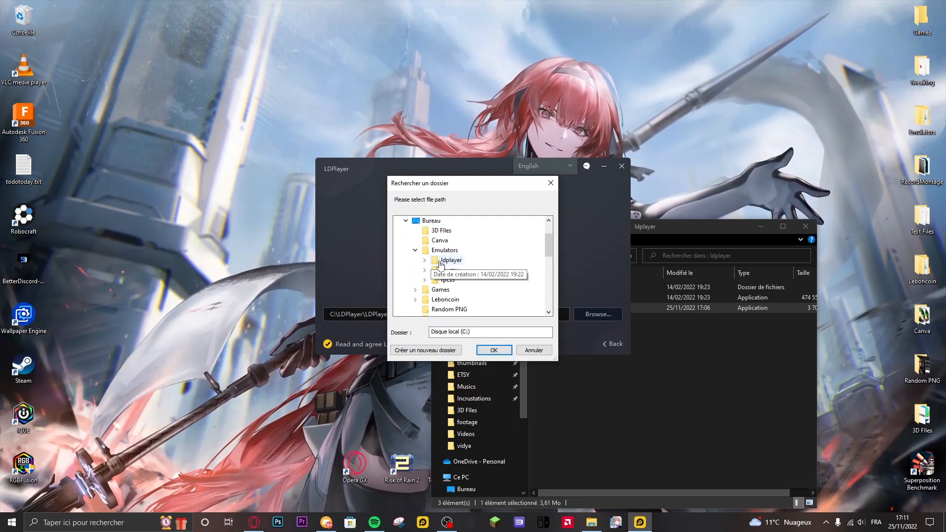
{"action": "left_click", "coordinate": [492, 350]}
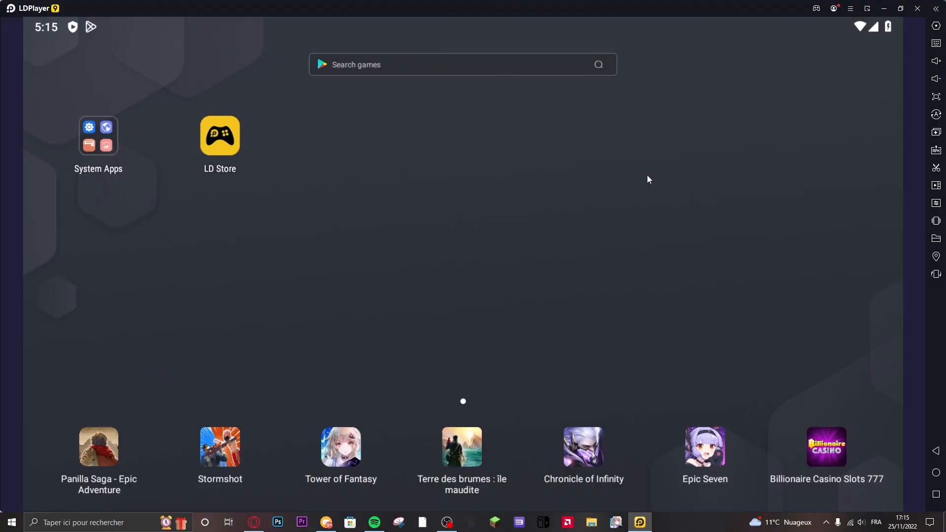
Launch the Play Store from System Apps and sign in to Google Play.
{"action": "left_click", "coordinate": [98, 135]}
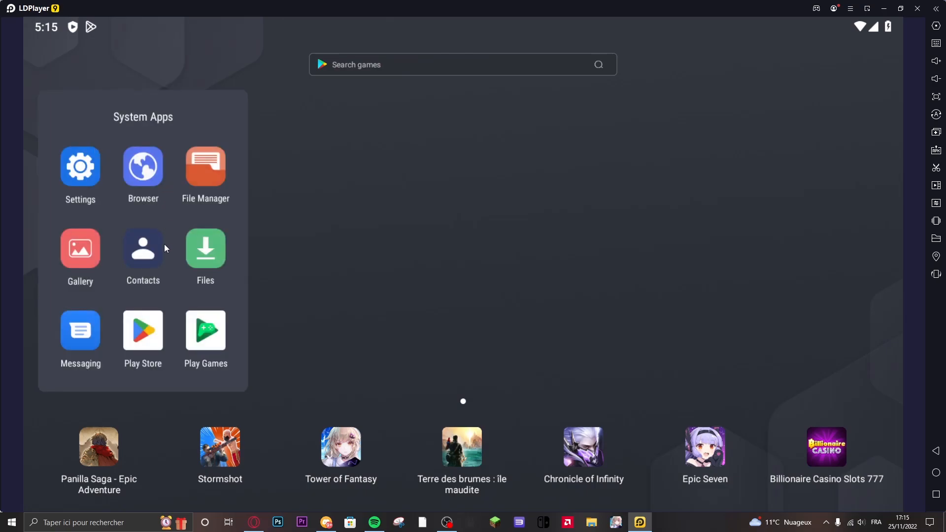
{"action": "left_click", "coordinate": [143, 330]}
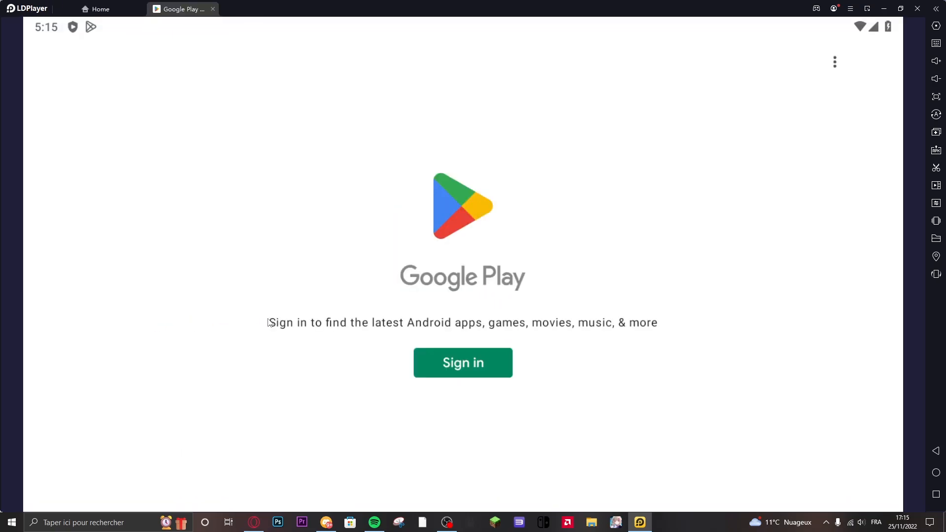
{"action": "left_click", "coordinate": [464, 363]}
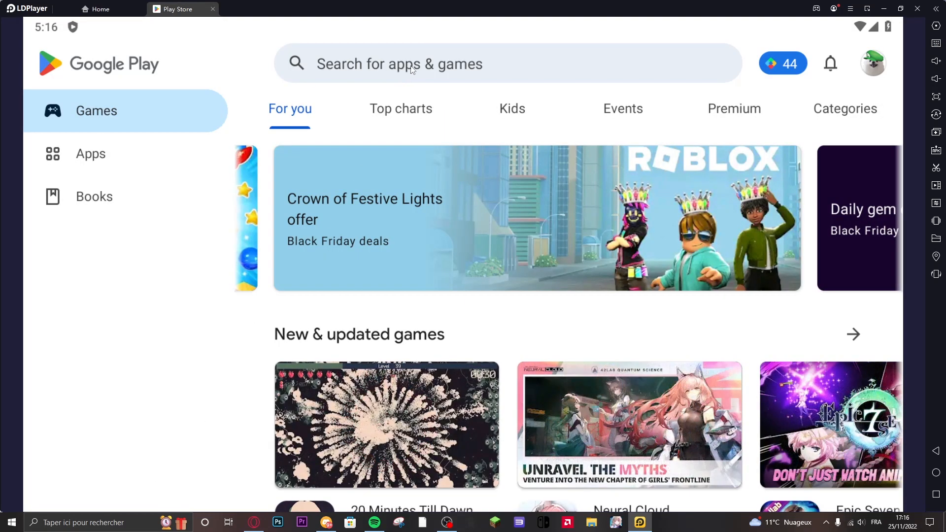
Search the Play Store for 'punishing gray raven' via the suggestion.
{"action": "type", "text": "puni"}
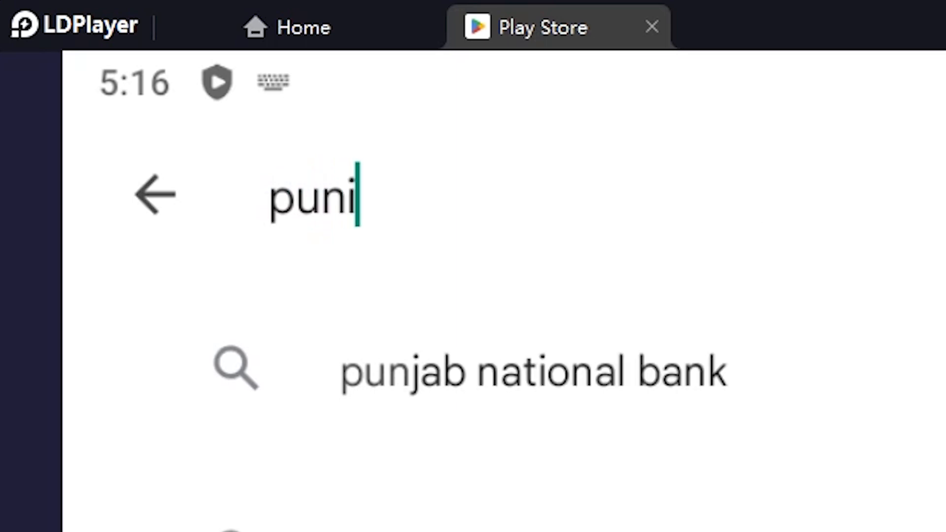
{"action": "type", "text": "shijng gra"}
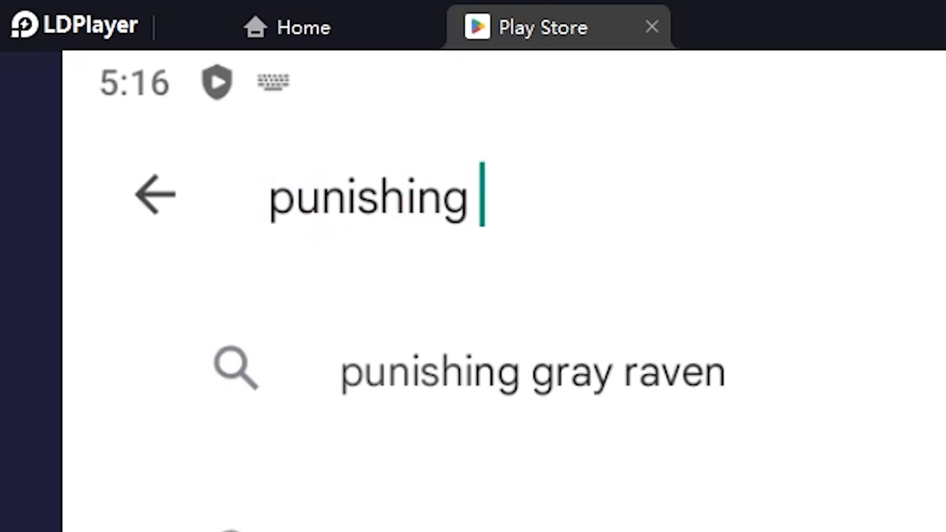
{"action": "left_click", "coordinate": [531, 371]}
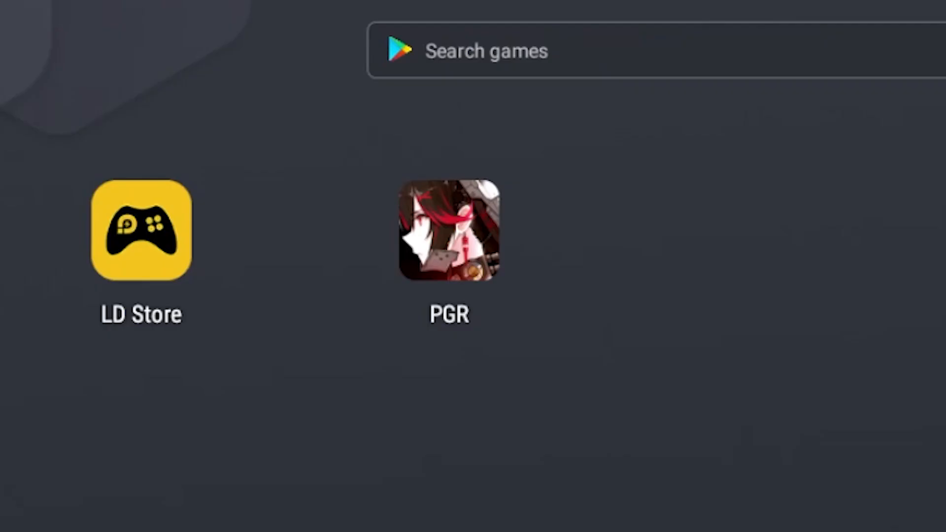
Start Punishing Gray Raven from the home screen and bring up its keymap panel.
{"action": "left_click", "coordinate": [448, 231]}
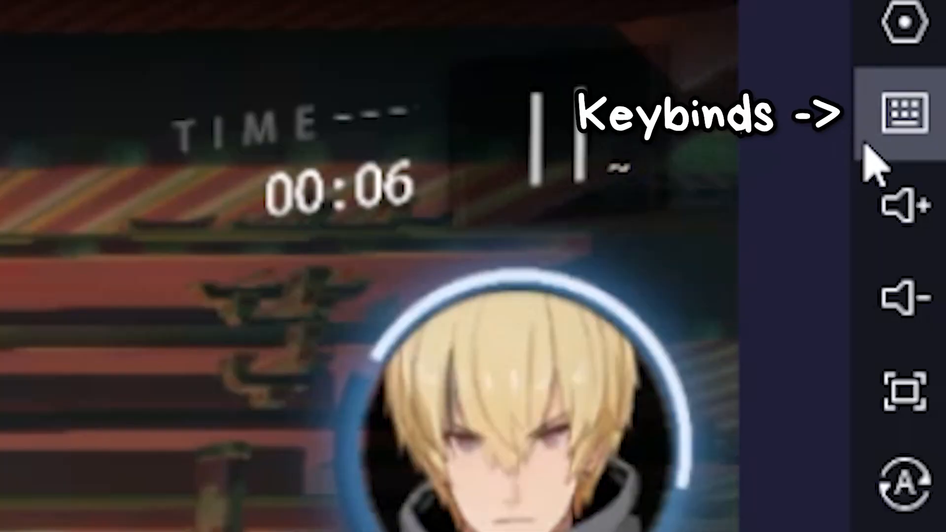
{"action": "left_click", "coordinate": [904, 114]}
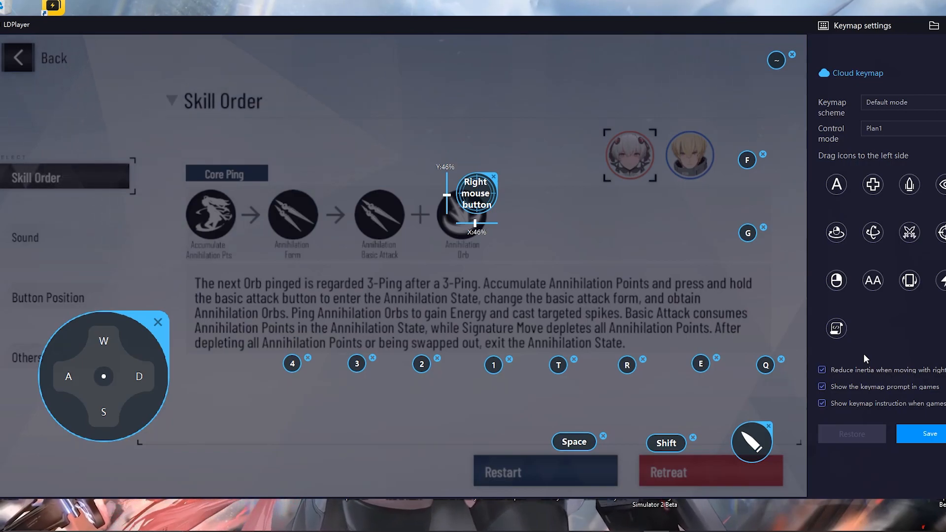
{"action": "mouse_move", "coordinate": [883, 475]}
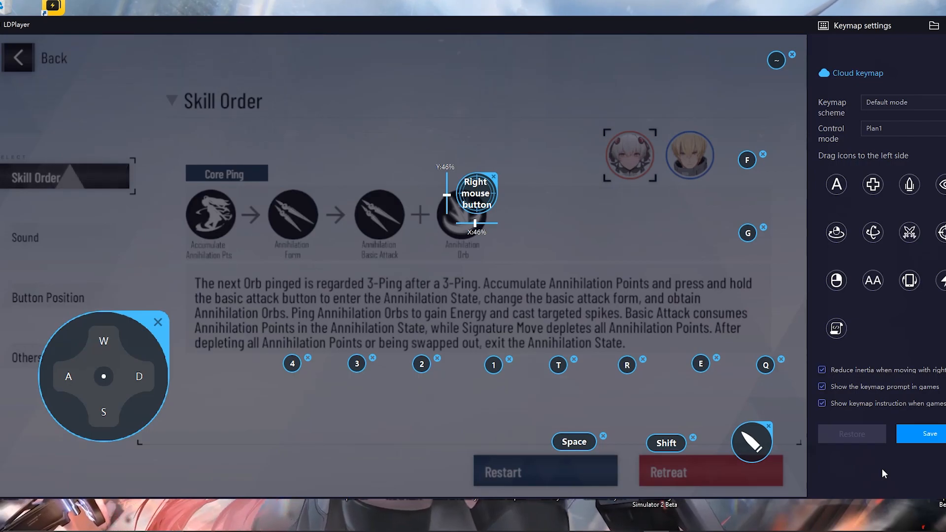
{"action": "mouse_move", "coordinate": [748, 160]}
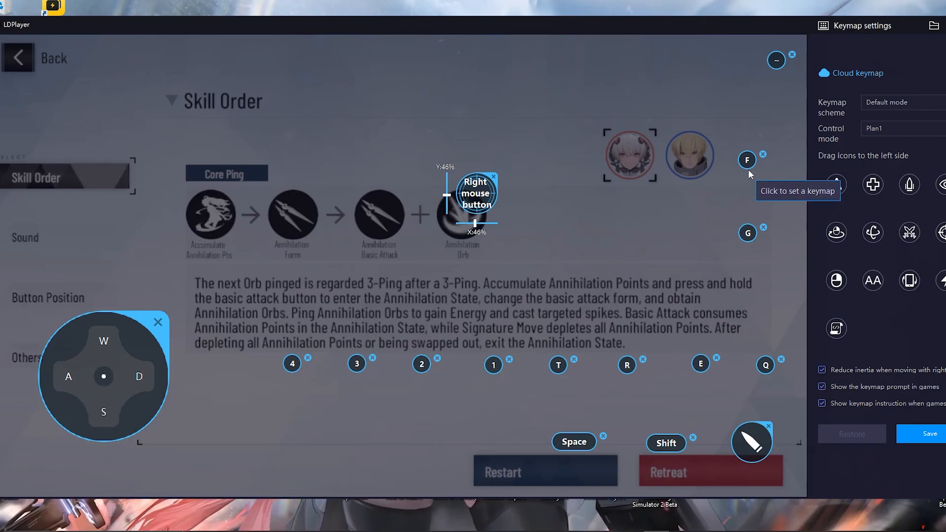
Move the F and G key markers and place a new tap key near the right screen edge.
{"action": "left_click", "coordinate": [747, 159]}
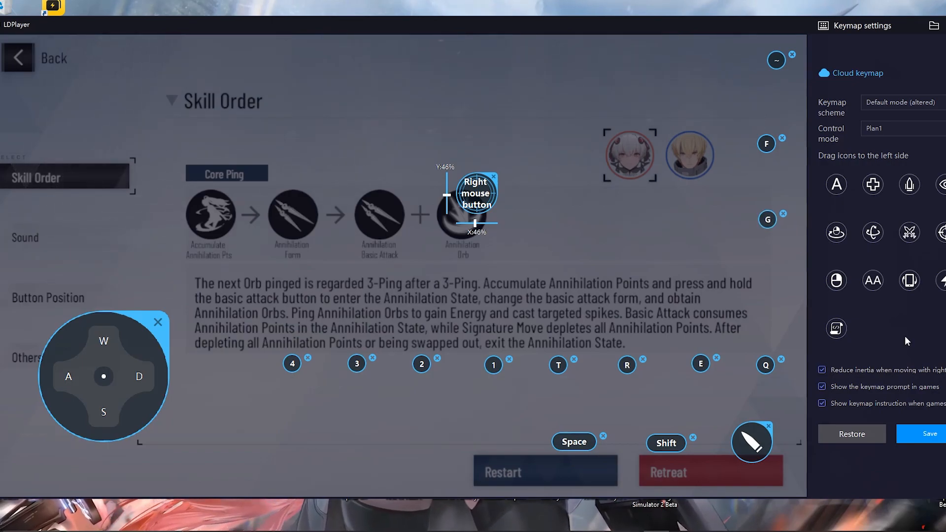
{"action": "mouse_move", "coordinate": [904, 476]}
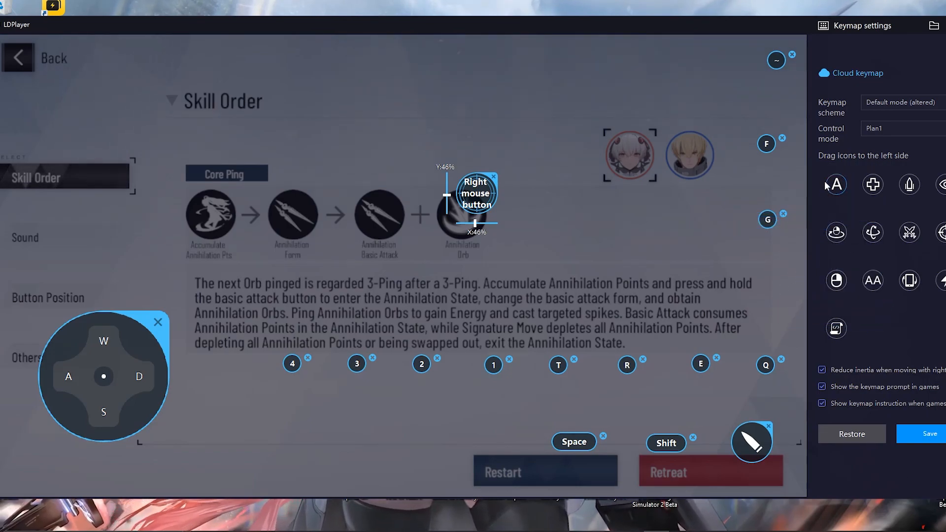
{"action": "mouse_move", "coordinate": [789, 278]}
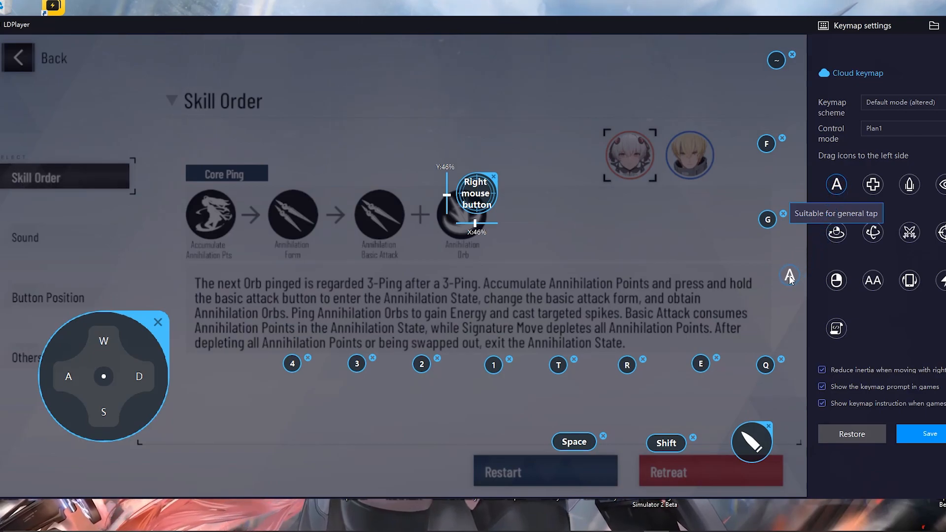
{"action": "mouse_move", "coordinate": [783, 289]}
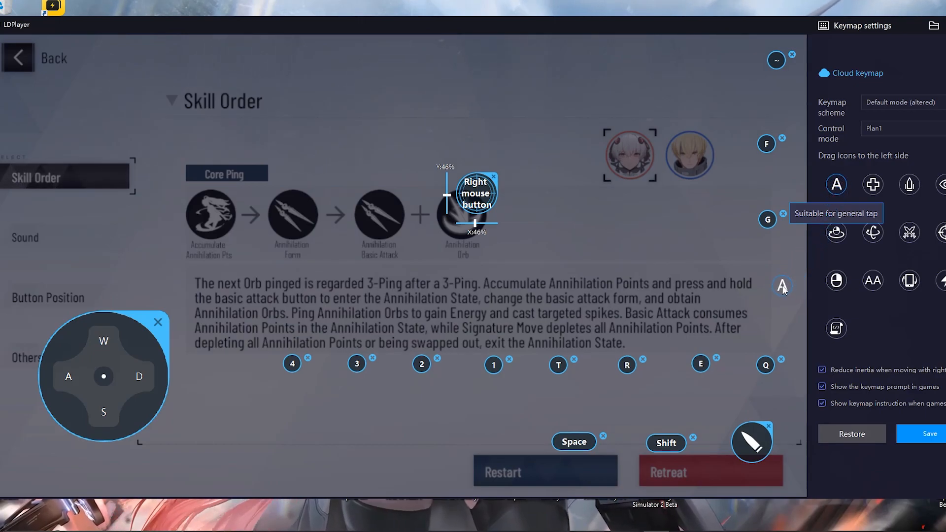
{"action": "left_click", "coordinate": [782, 286]}
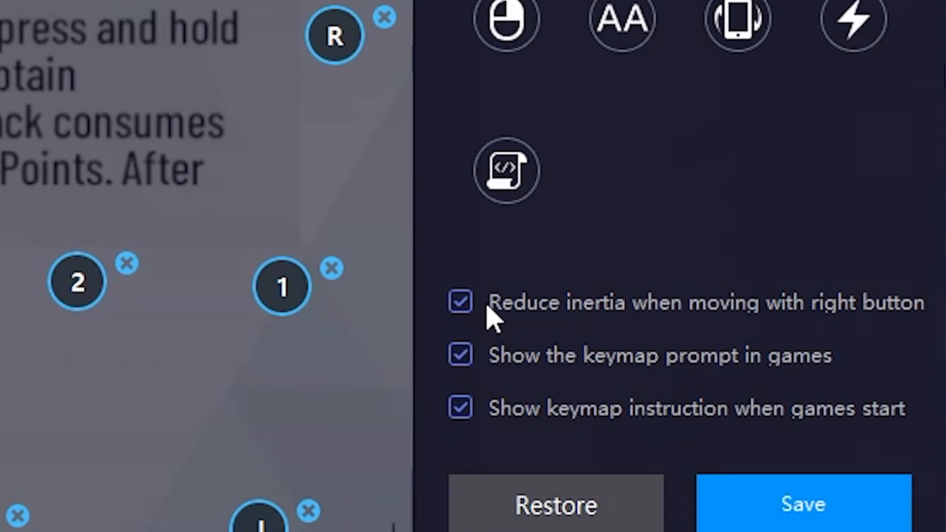
Save the customised keybinds, closing the keymap editor.
{"action": "left_click", "coordinate": [460, 355]}
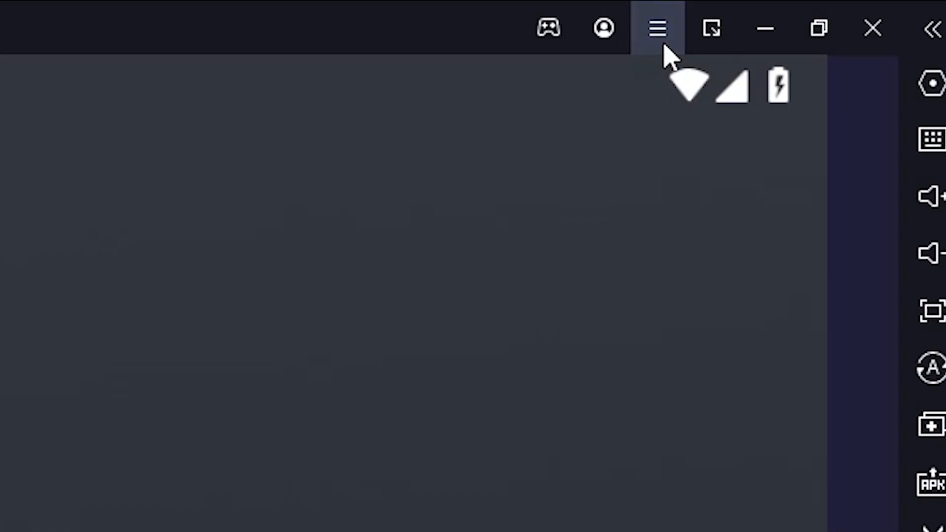
In Settings > Advanced, choose 1920x1080 (dpi 280) resolution and 8192M RAM.
{"action": "left_click", "coordinate": [657, 28]}
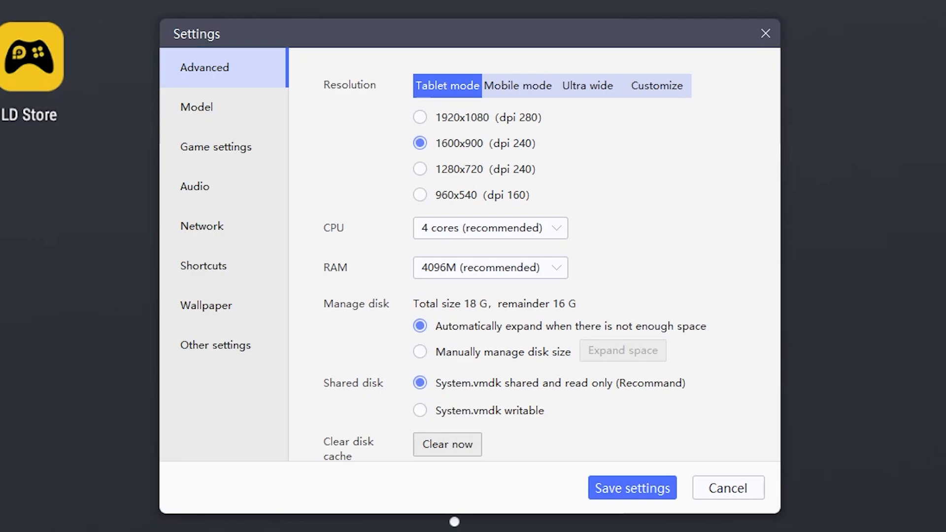
{"action": "mouse_move", "coordinate": [506, 151]}
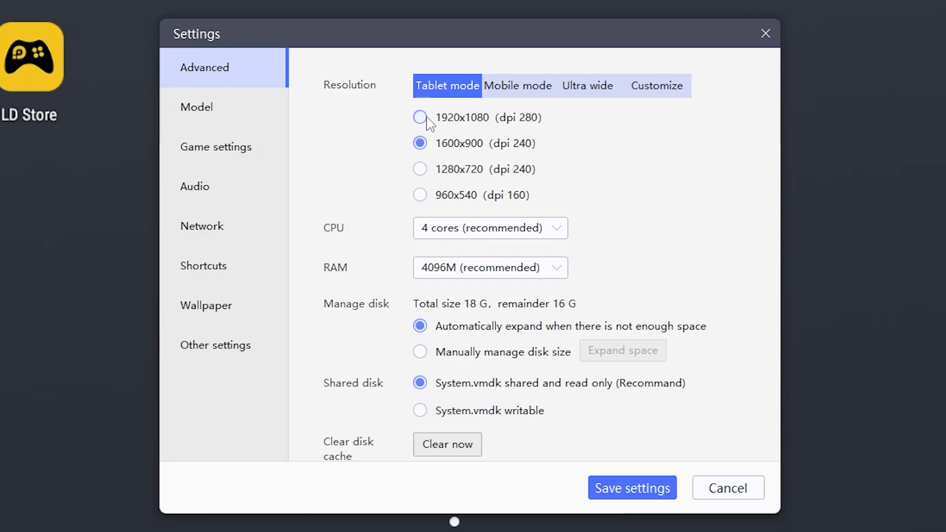
{"action": "left_click", "coordinate": [420, 118]}
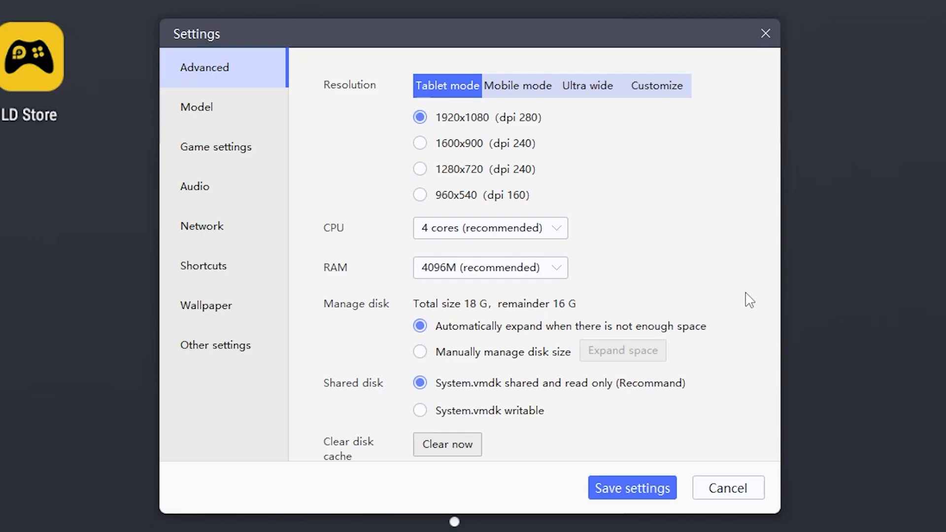
{"action": "mouse_move", "coordinate": [554, 247]}
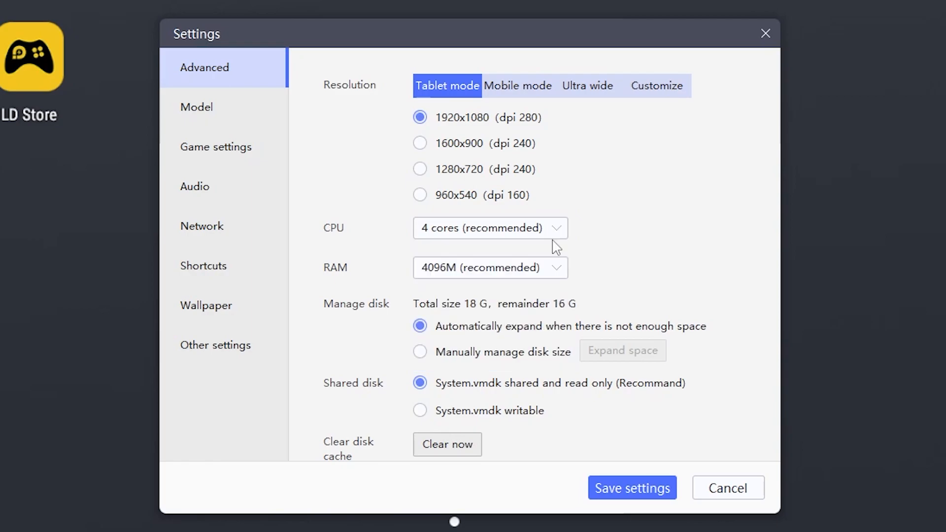
{"action": "left_click", "coordinate": [490, 267]}
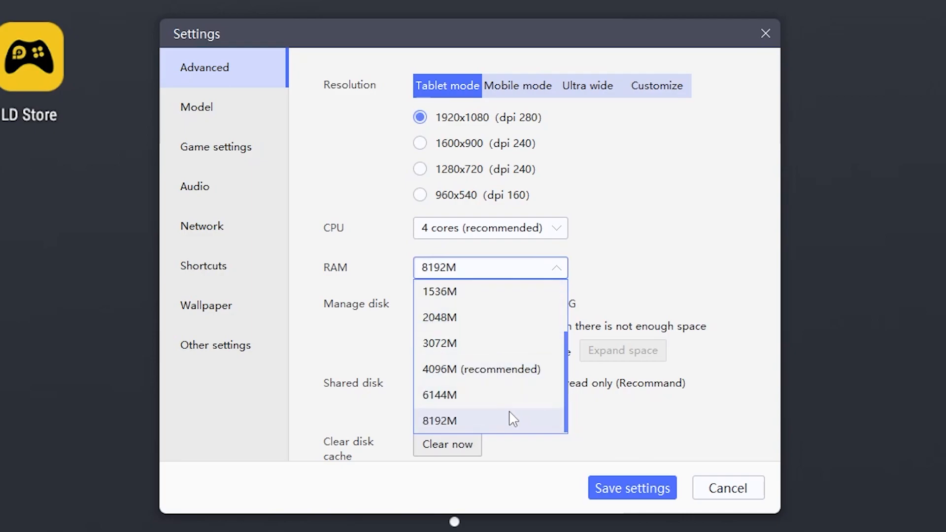
{"action": "mouse_move", "coordinate": [520, 396]}
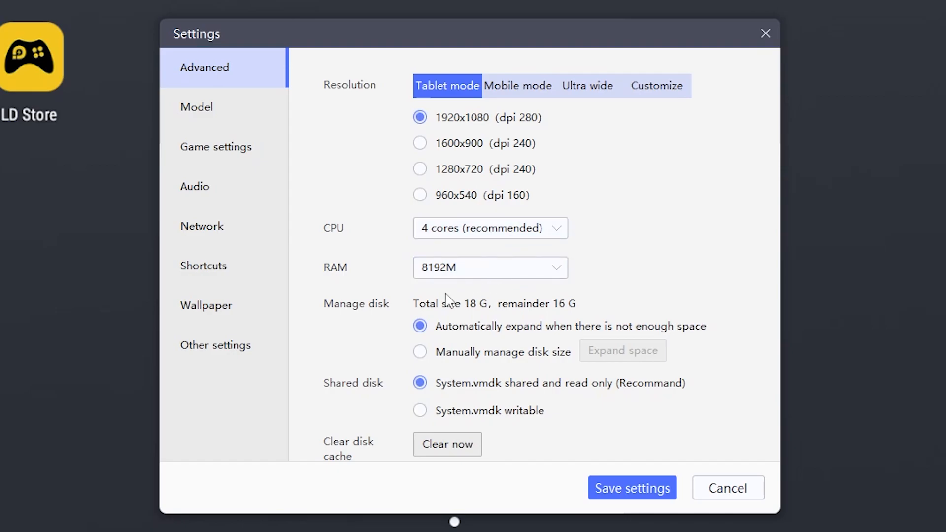
{"action": "left_click", "coordinate": [216, 147]}
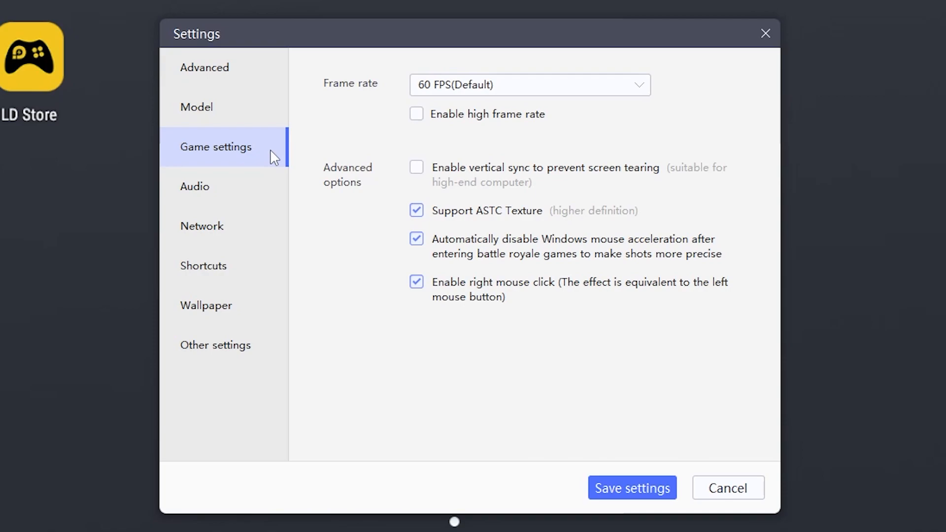
Select 120 FPS as the game frame rate with high frame rate enabled.
{"action": "left_click", "coordinate": [530, 84]}
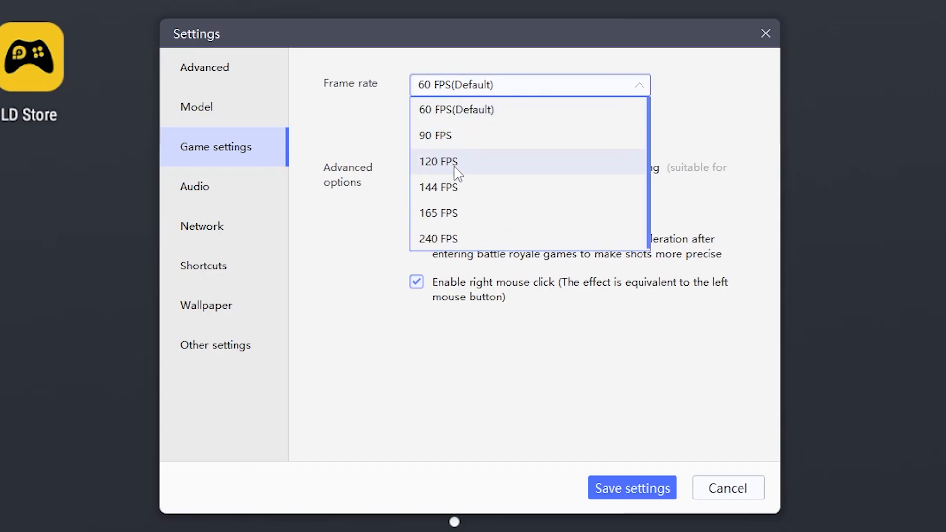
{"action": "mouse_move", "coordinate": [442, 180]}
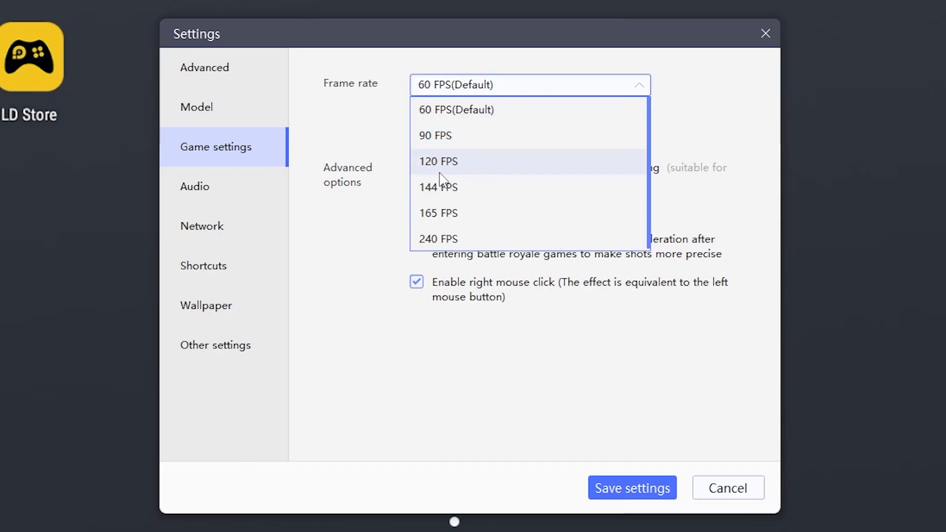
{"action": "mouse_move", "coordinate": [453, 172]}
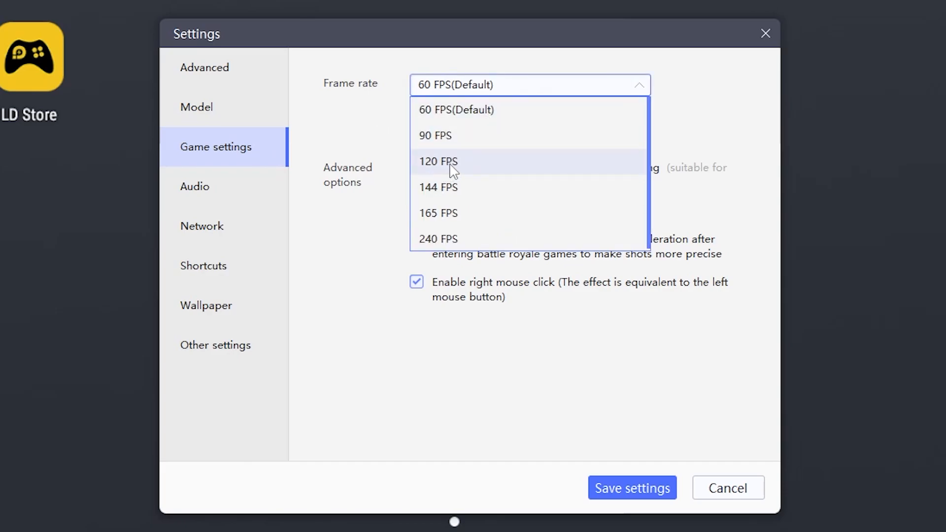
{"action": "left_click", "coordinate": [438, 161]}
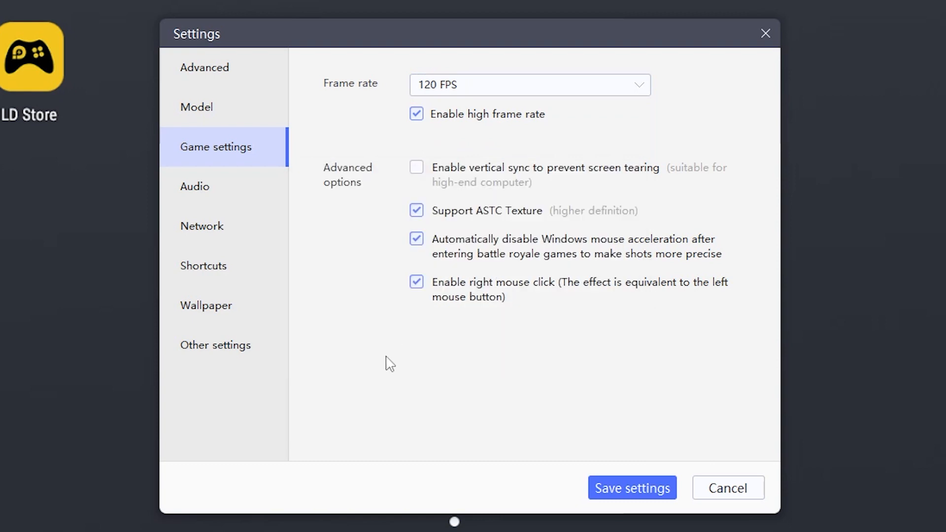